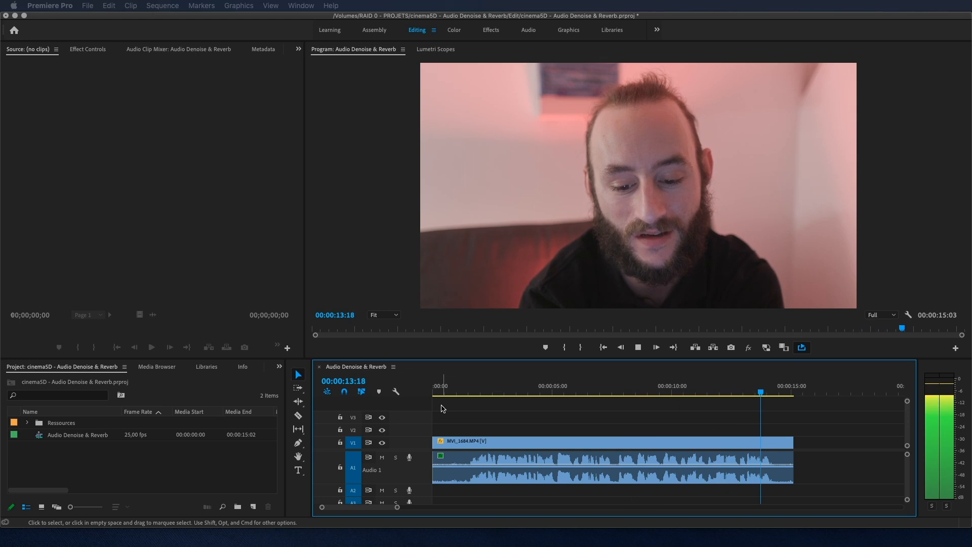
Step: Return playback to the sequence start and search the Effects panel for 'era 4'
{"action": "left_click", "coordinate": [445, 386]}
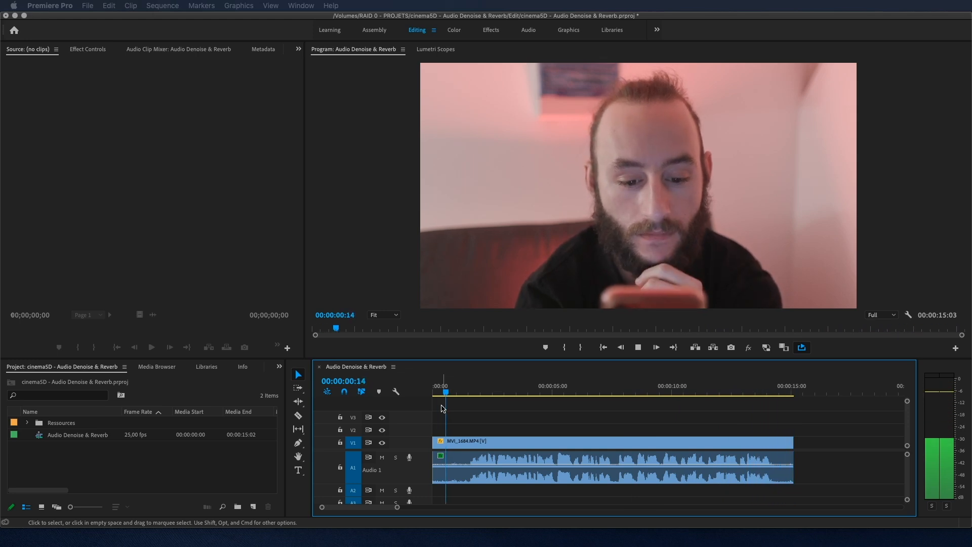
{"action": "left_click", "coordinate": [637, 347]}
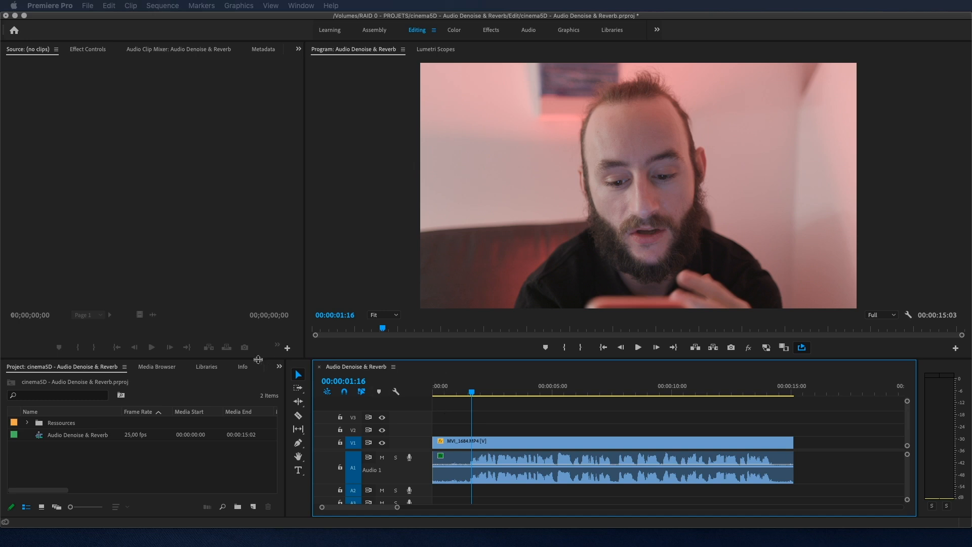
{"action": "left_click", "coordinate": [225, 366]}
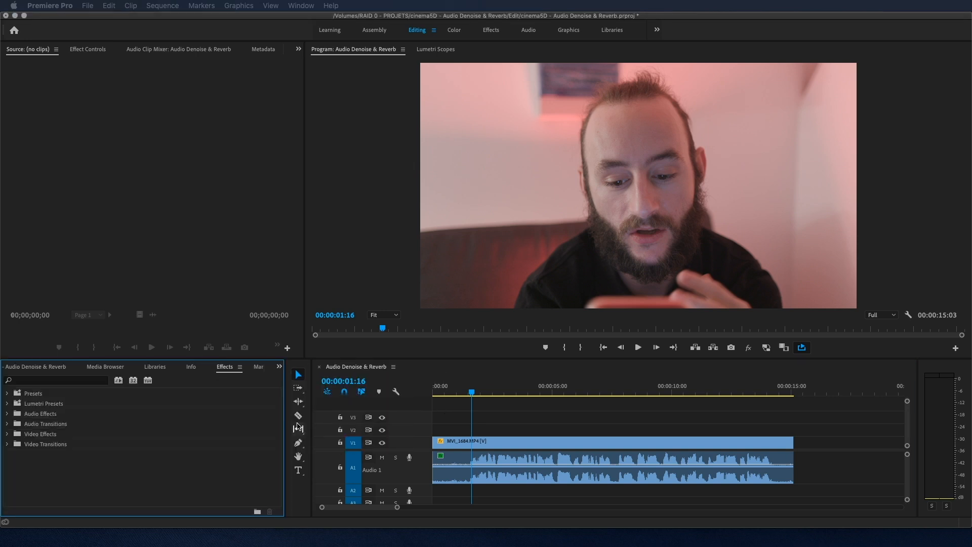
{"action": "type", "text": "e"}
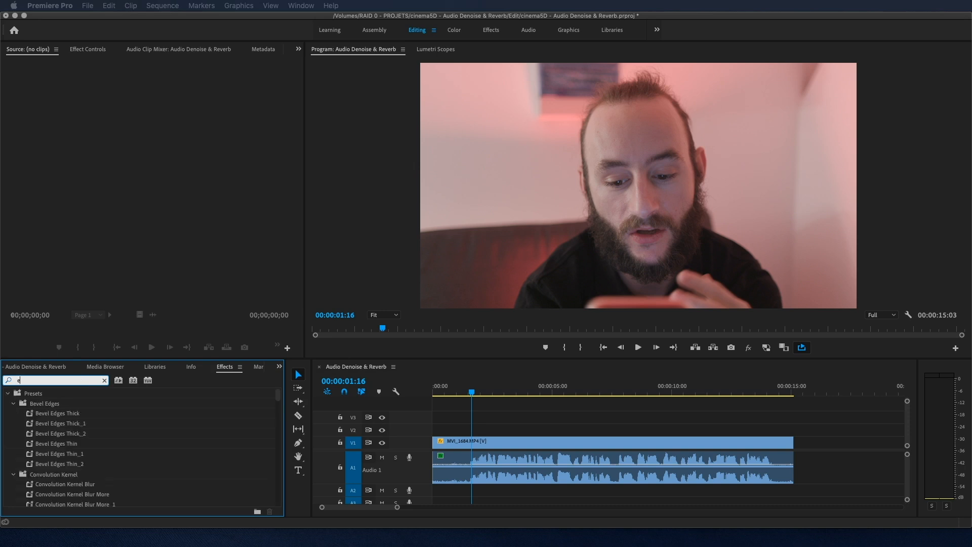
{"action": "type", "text": "era 4"}
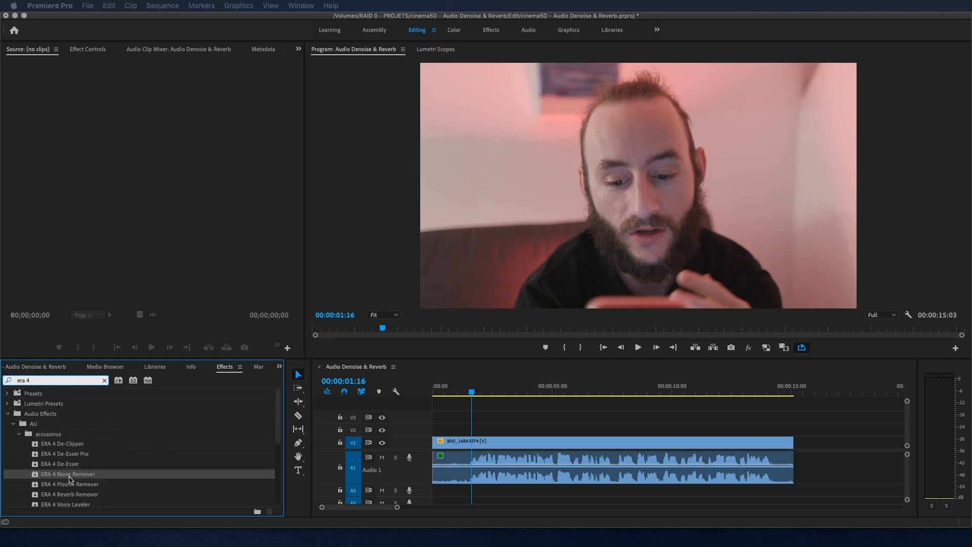
{"action": "mouse_move", "coordinate": [70, 481]}
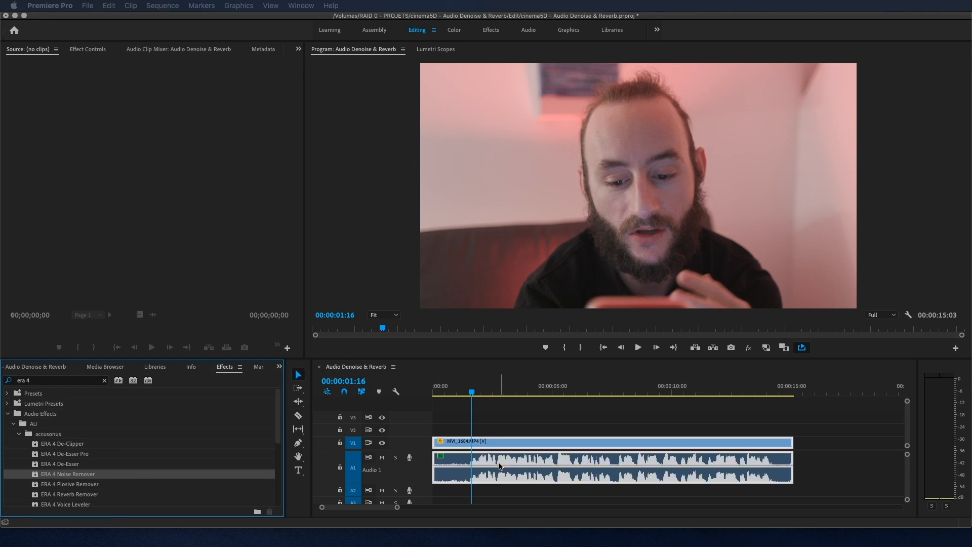
{"action": "mouse_move", "coordinate": [87, 50]}
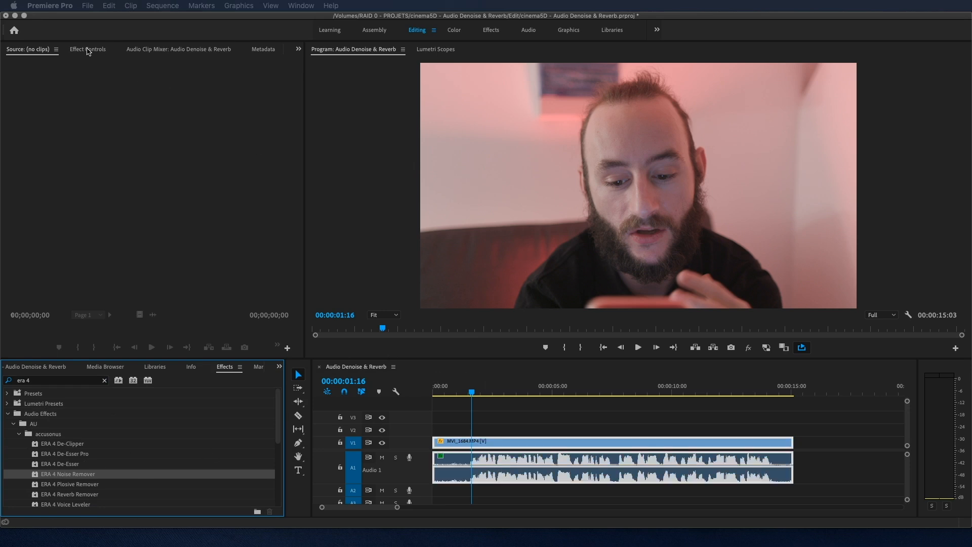
Step: Show the clip's applied effects with the ERA 4 Noise Remover settings in Effect Controls
{"action": "left_click", "coordinate": [87, 48]}
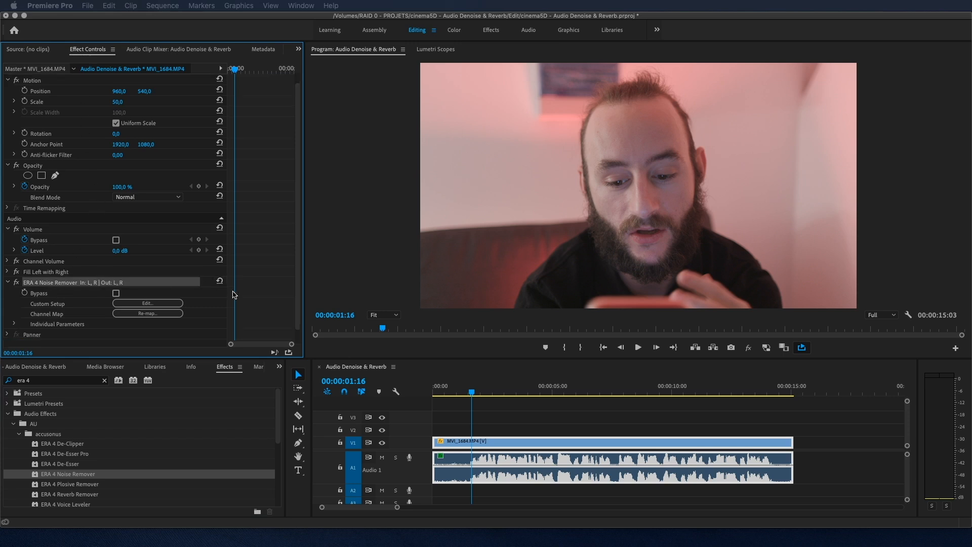
{"action": "scroll", "scroll_direction": "down", "scroll_amount": 3}
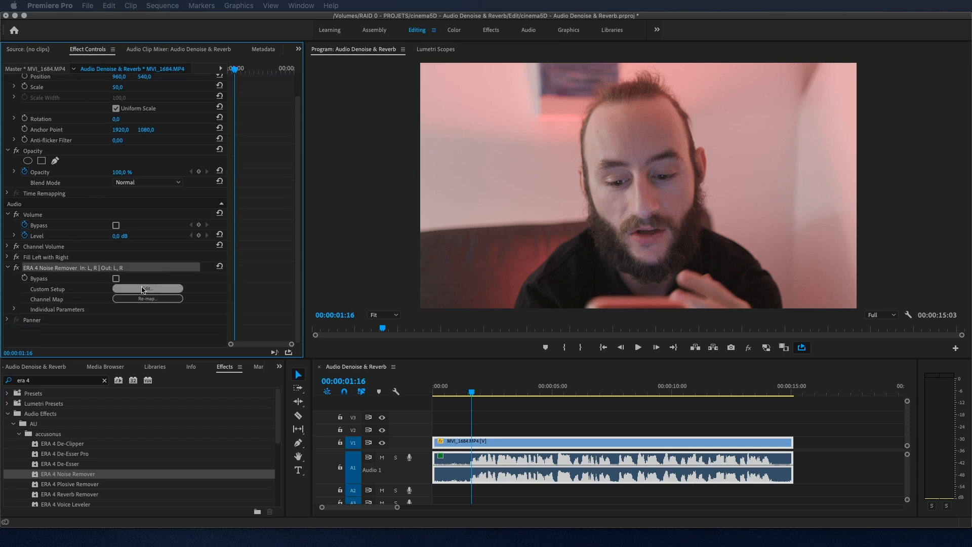
Step: Open the ERA 4 Noise Remover's own editor window from its Custom Setup
{"action": "left_click", "coordinate": [147, 288]}
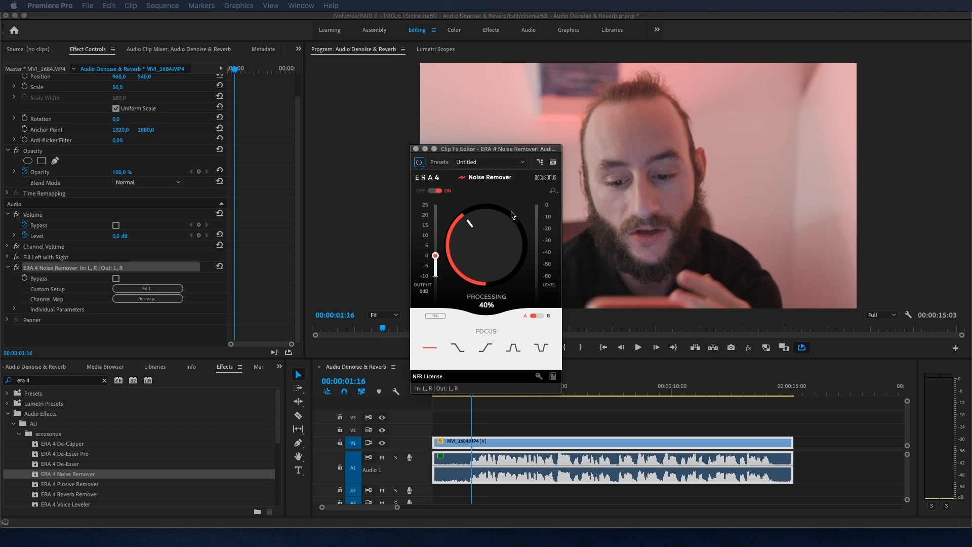
{"action": "mouse_move", "coordinate": [466, 347]}
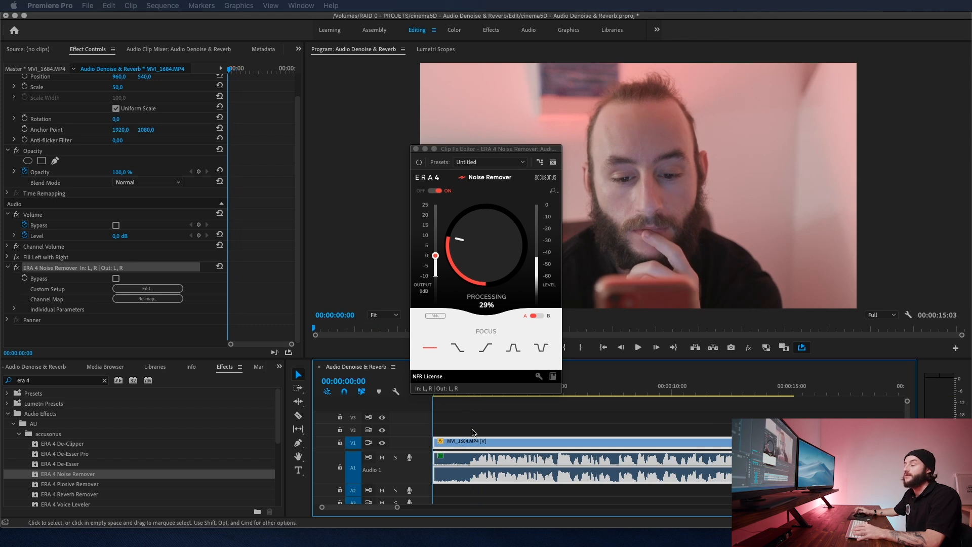
Step: Play the clip back to hear the noise remover at 29% processing
{"action": "left_click", "coordinate": [637, 347]}
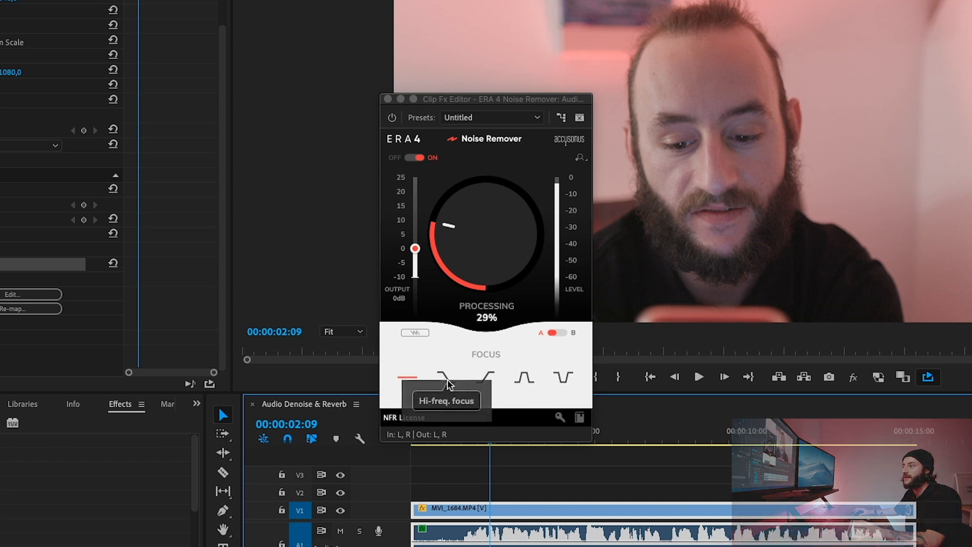
{"action": "mouse_move", "coordinate": [485, 377]}
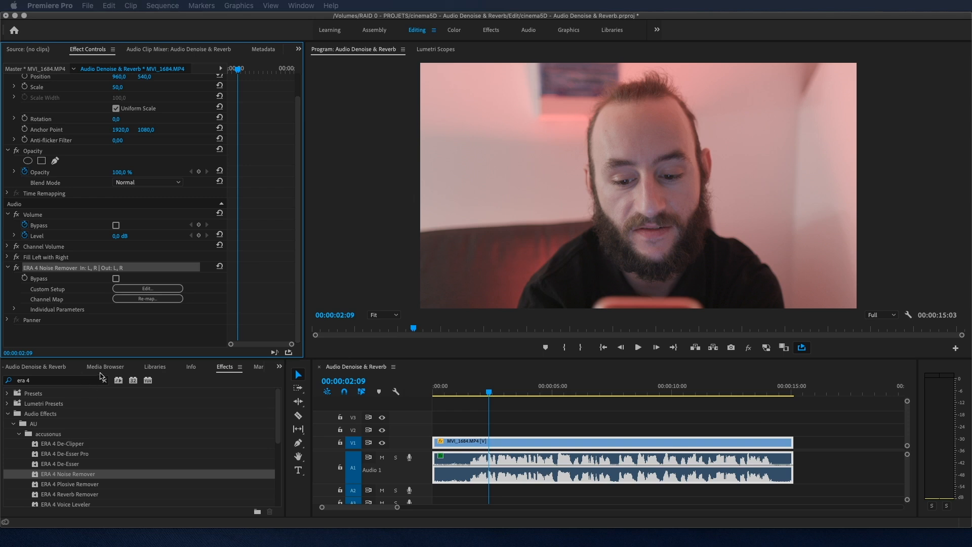
{"action": "mouse_move", "coordinate": [78, 476]}
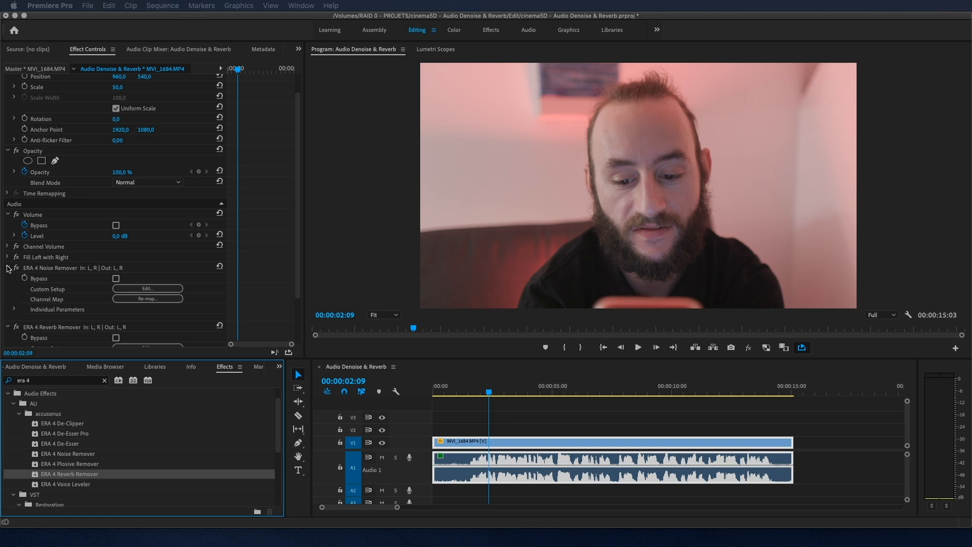
Step: Collapse the Noise Remover settings and open the ERA 4 Reverb Remover's editor
{"action": "left_click", "coordinate": [9, 268]}
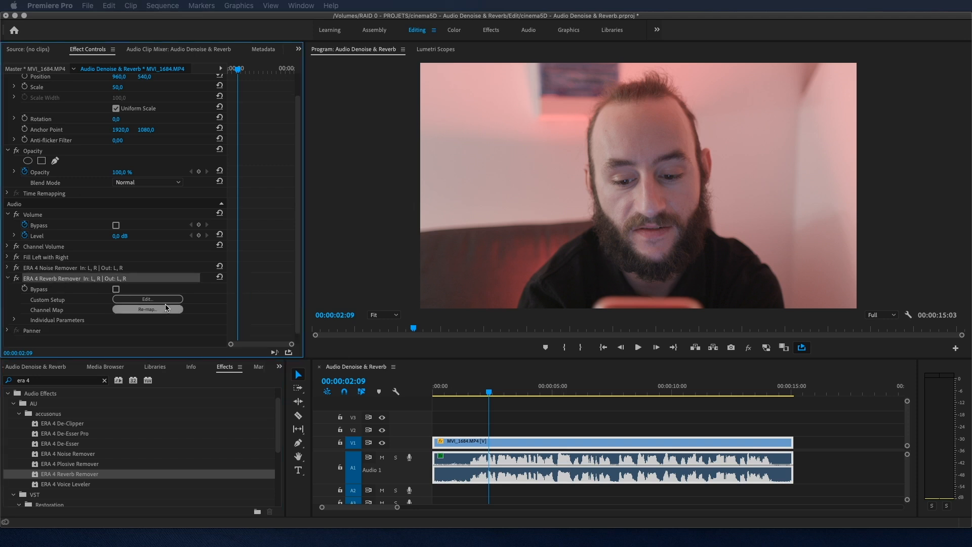
{"action": "left_click", "coordinate": [146, 300]}
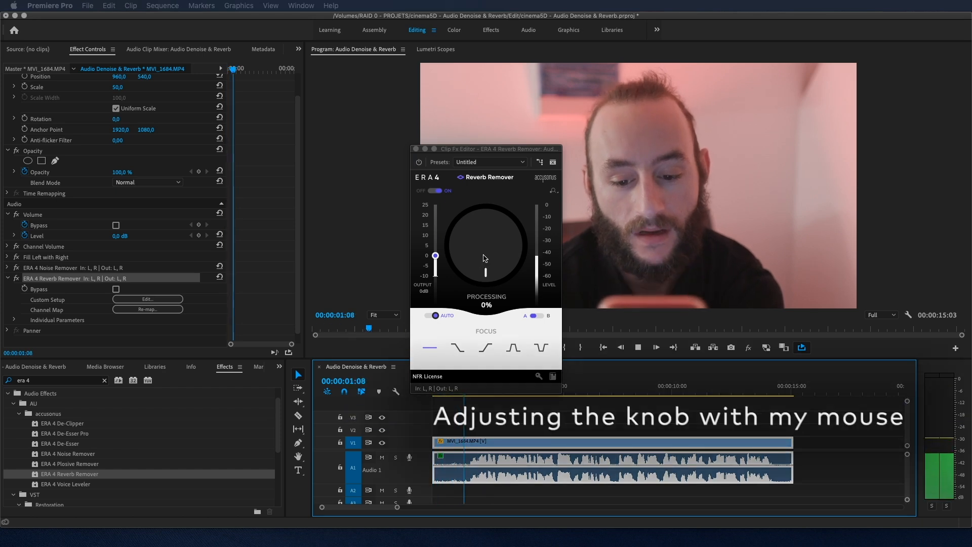
Step: Adjust the reverb removal processing knob during playback, settling at 24%
{"action": "left_click_drag", "start_coordinate": [485, 257], "coordinate": [471, 269]}
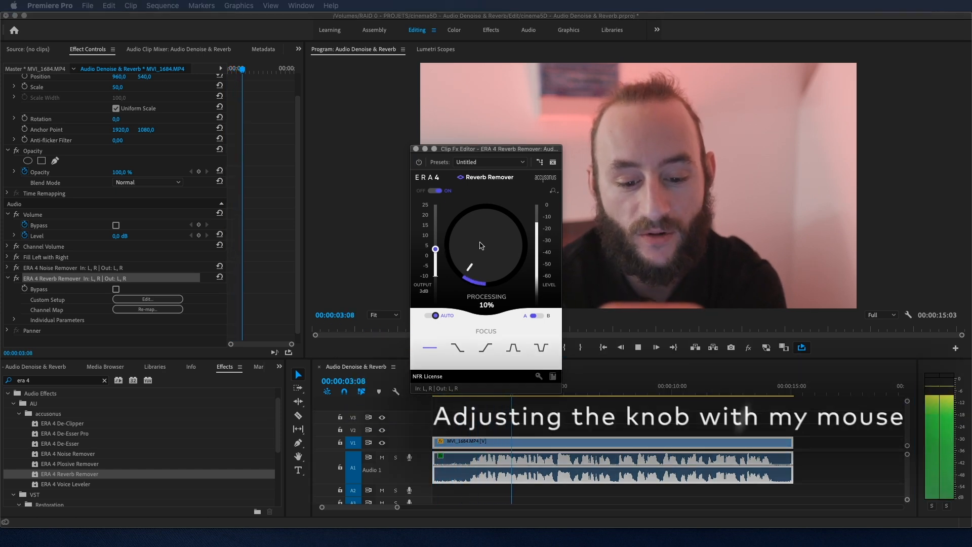
{"action": "left_click_drag", "start_coordinate": [469, 272], "coordinate": [461, 257]}
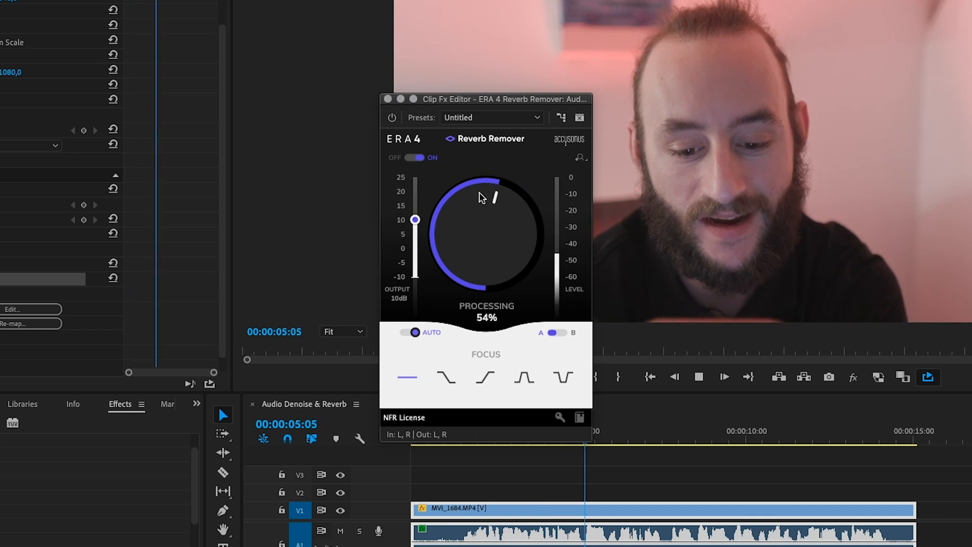
{"action": "left_click_drag", "start_coordinate": [493, 198], "coordinate": [471, 248]}
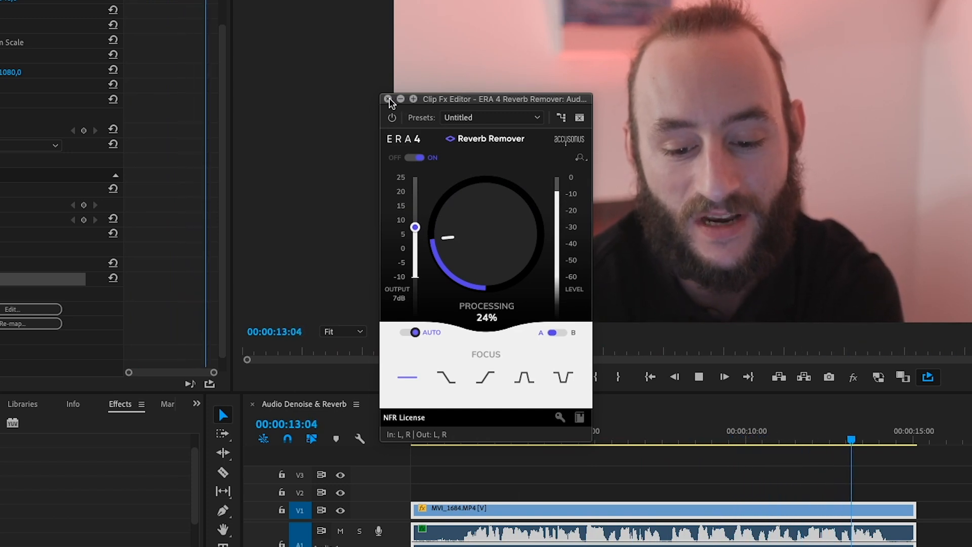
Step: Close the Reverb Remover editor and list the other panels in the Effect Controls group
{"action": "left_click", "coordinate": [389, 100]}
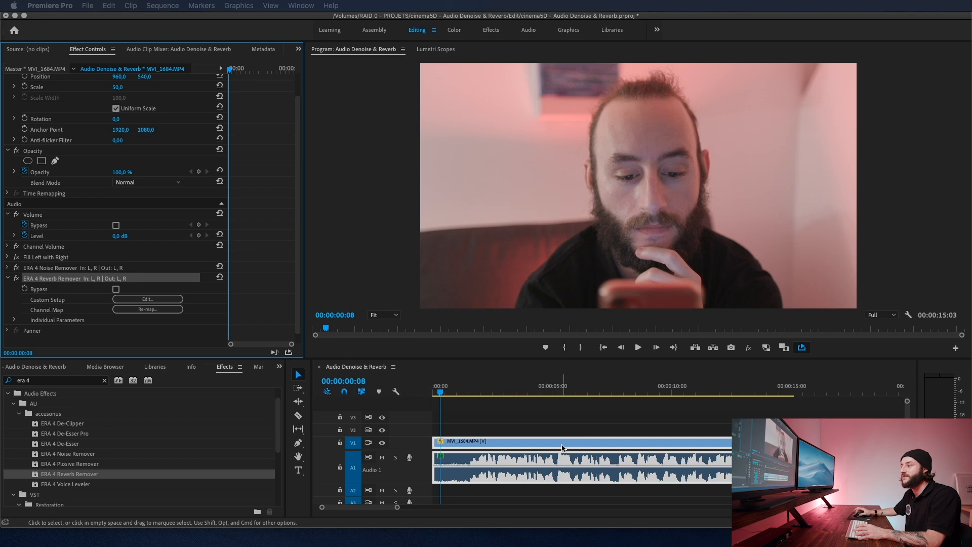
{"action": "mouse_move", "coordinate": [663, 480]}
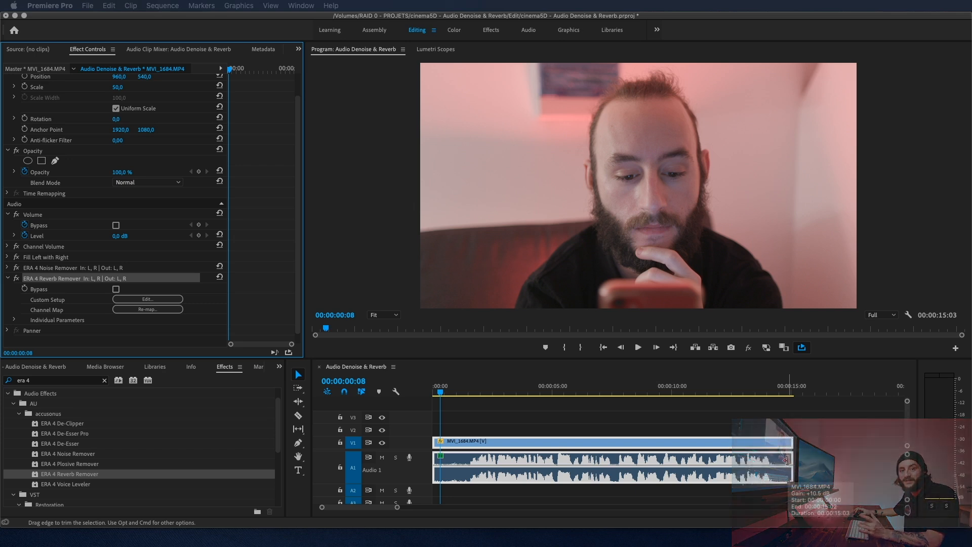
{"action": "left_click", "coordinate": [298, 50]}
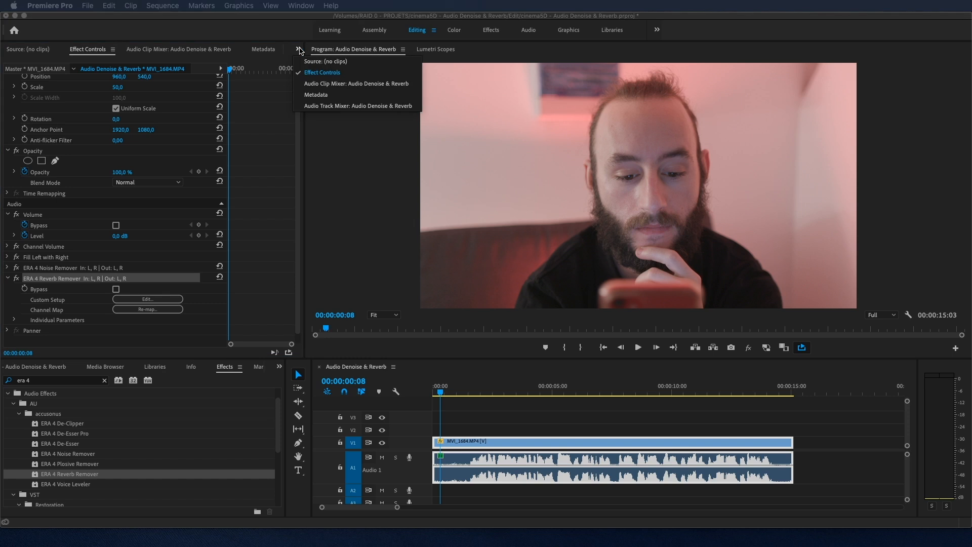
Step: In the Audio Track Mixer, insert ERA4_NoiseRemover as a track effect on Audio 1
{"action": "left_click", "coordinate": [358, 105]}
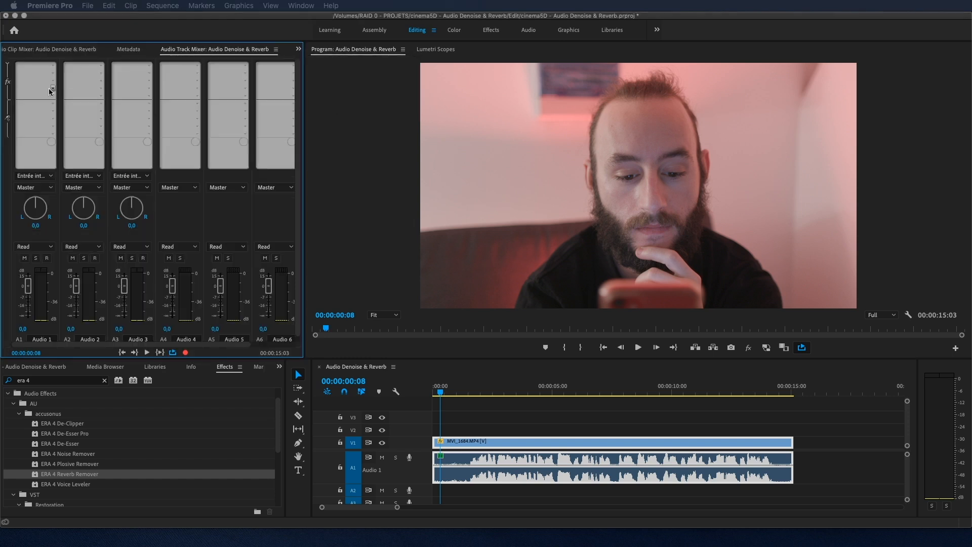
{"action": "left_click", "coordinate": [51, 67]}
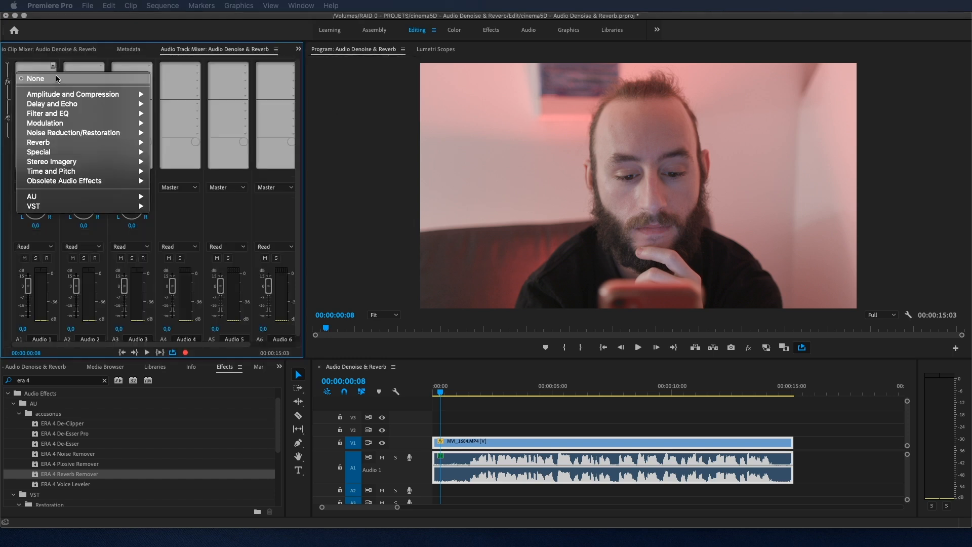
{"action": "mouse_move", "coordinate": [83, 197]}
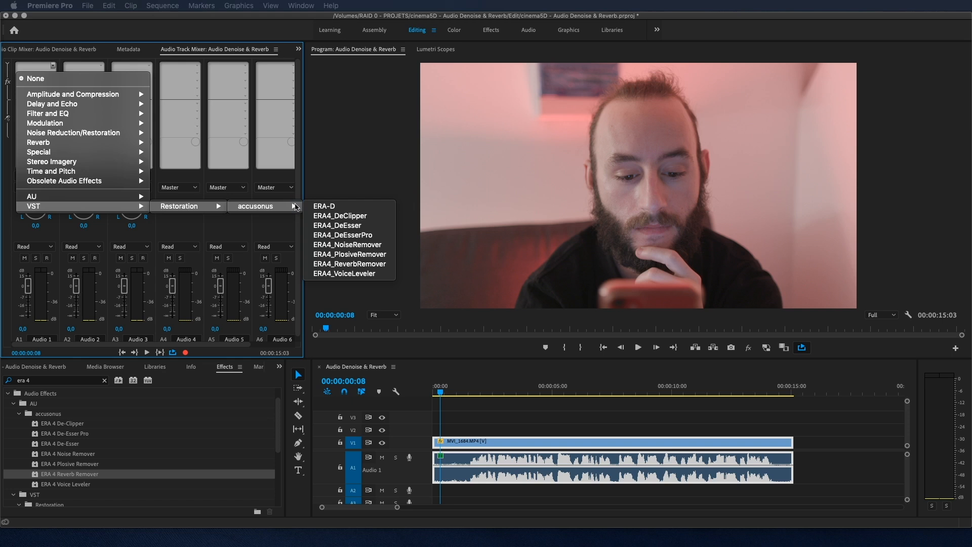
{"action": "mouse_move", "coordinate": [350, 244]}
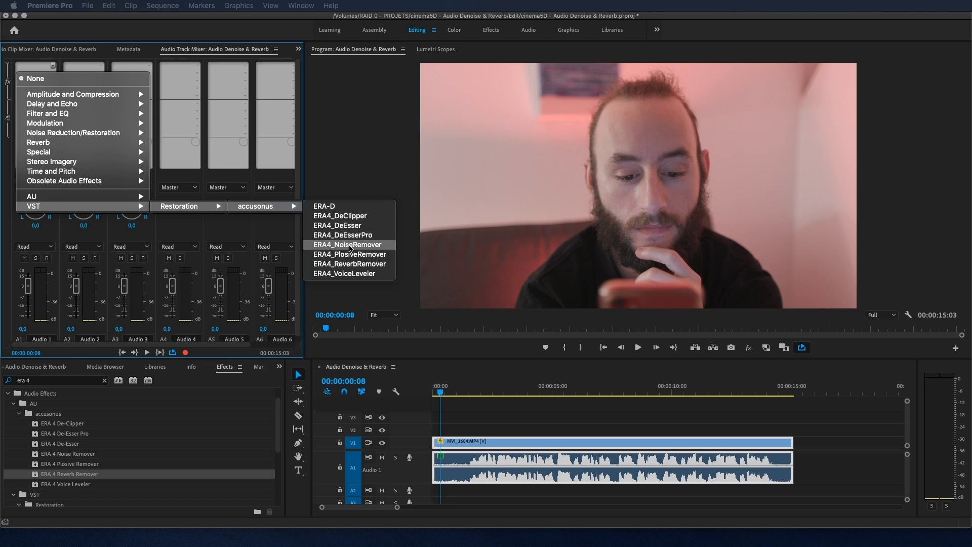
{"action": "left_click", "coordinate": [349, 244]}
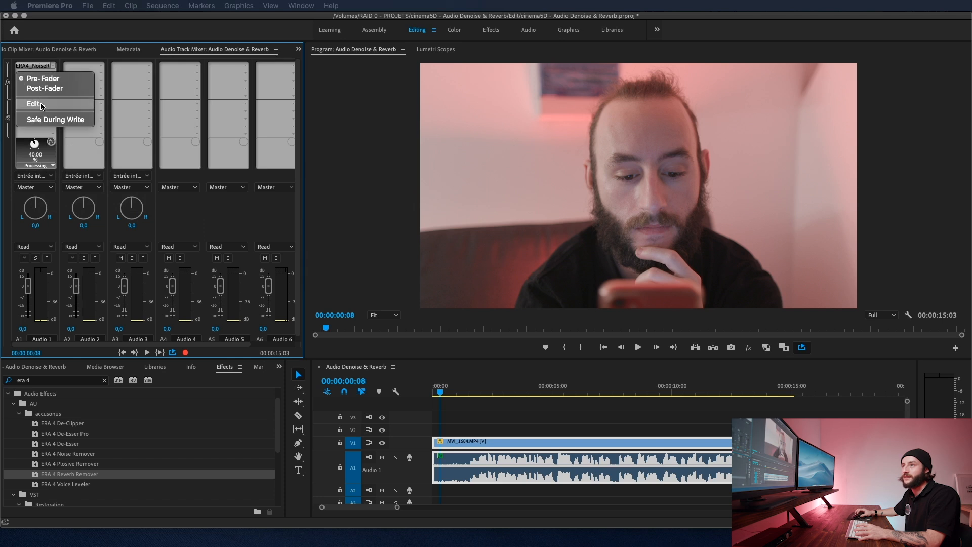
Step: Open the Audio 1 track noise remover's editor and lower processing to 22%
{"action": "left_click", "coordinate": [33, 103]}
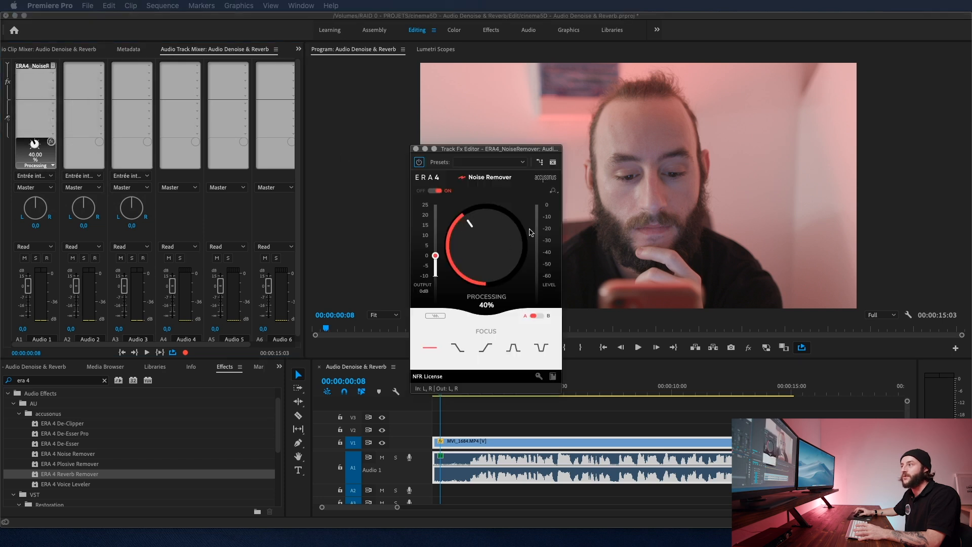
{"action": "mouse_move", "coordinate": [480, 267]}
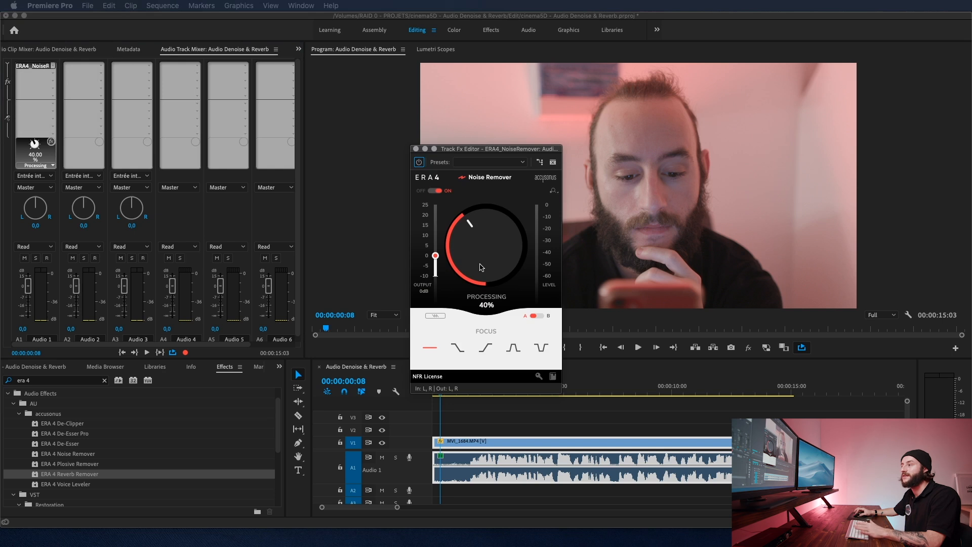
{"action": "left_click_drag", "start_coordinate": [480, 267], "coordinate": [476, 287]}
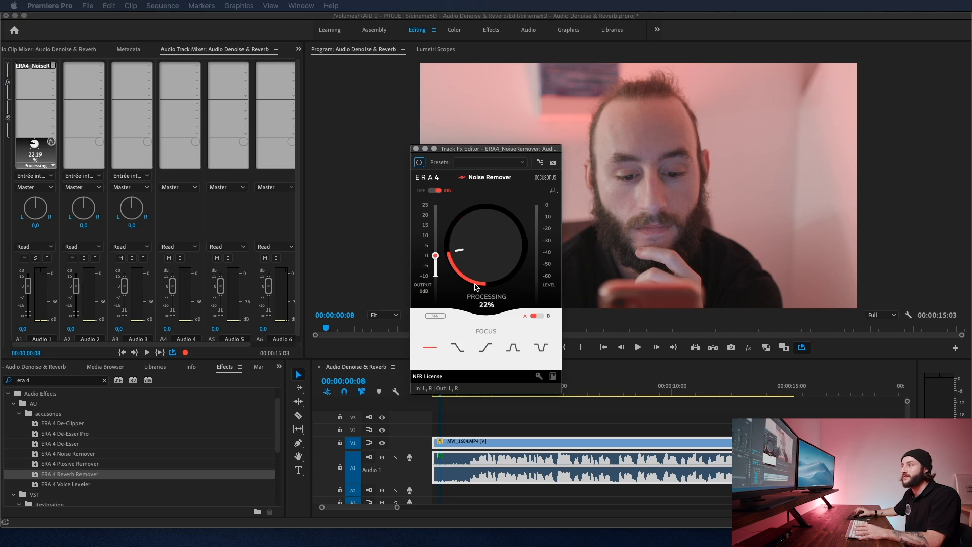